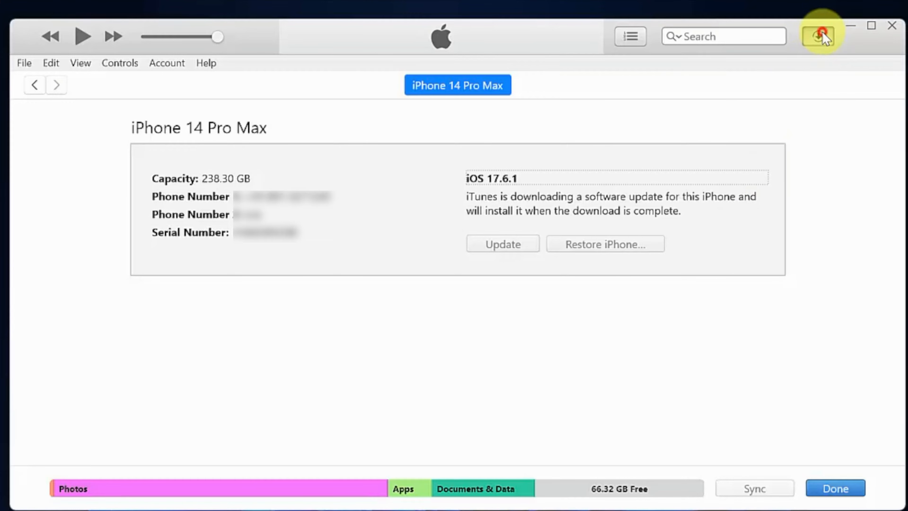
Let iTunes proceed with the iPhone 14 Pro Max update until it reports 'Updating iPhone software'.
click(819, 36)
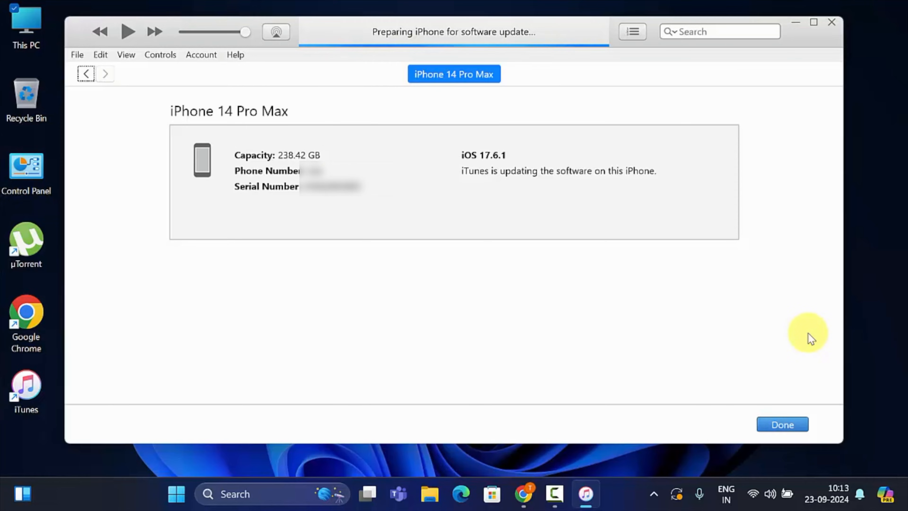
mouse_move(653, 176)
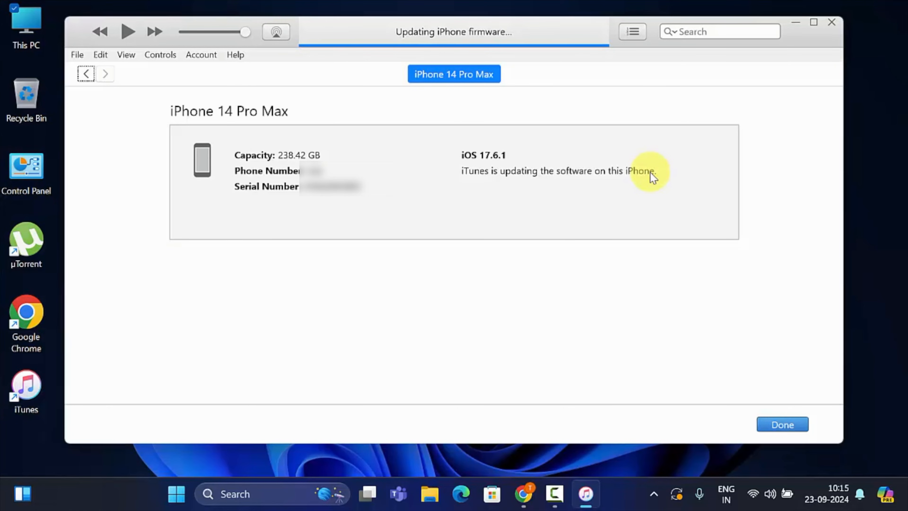
mouse_move(818, 354)
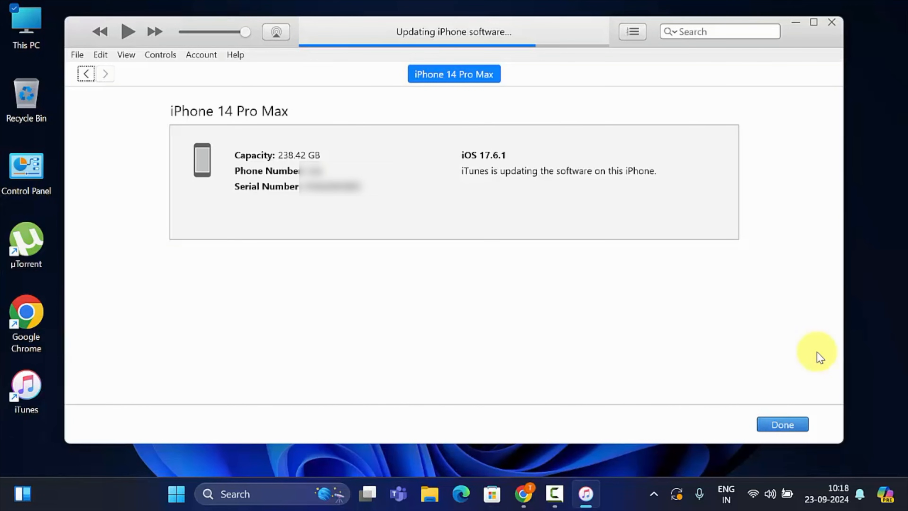